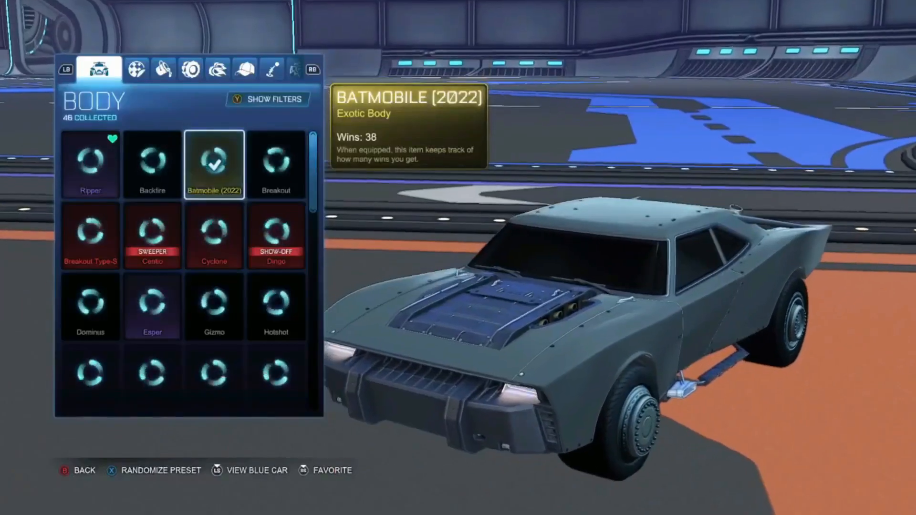
- Open the Bardock scan from the Our Favorite collection and spin it in the viewer
scroll(down, 3)
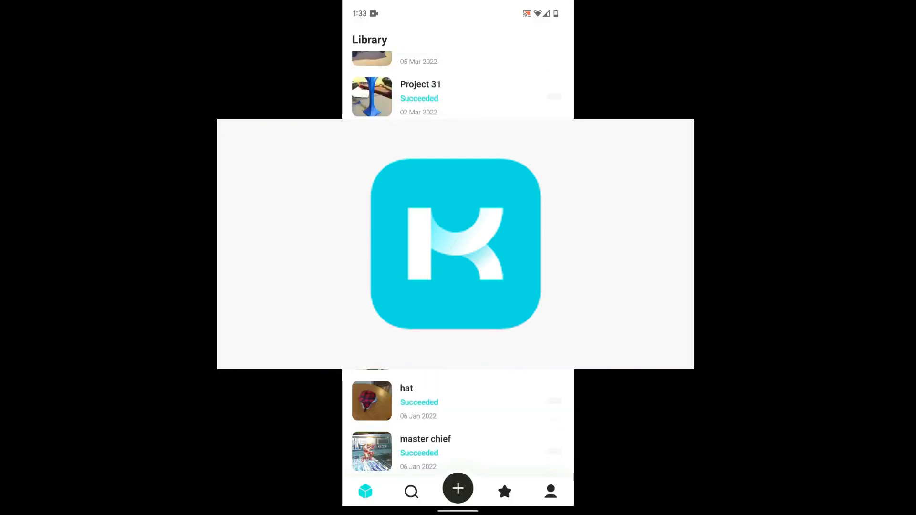
click(504, 491)
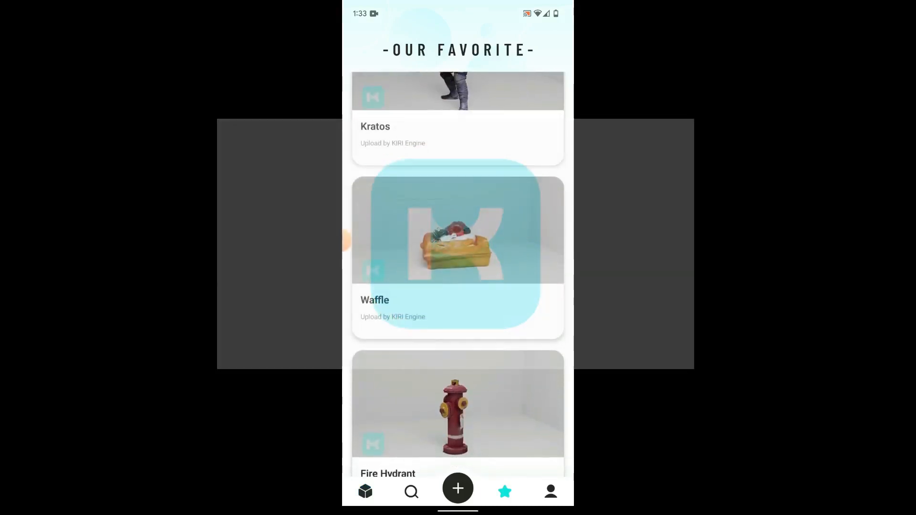
scroll(down, 3)
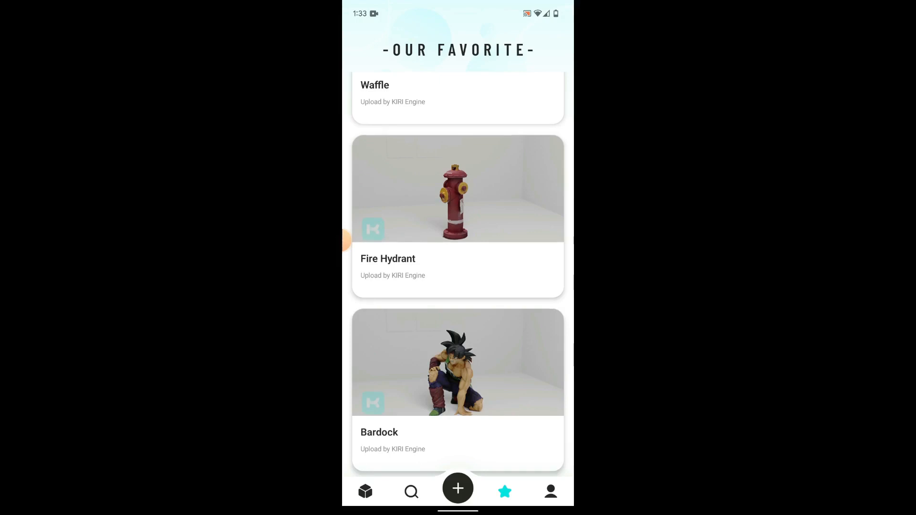
click(458, 362)
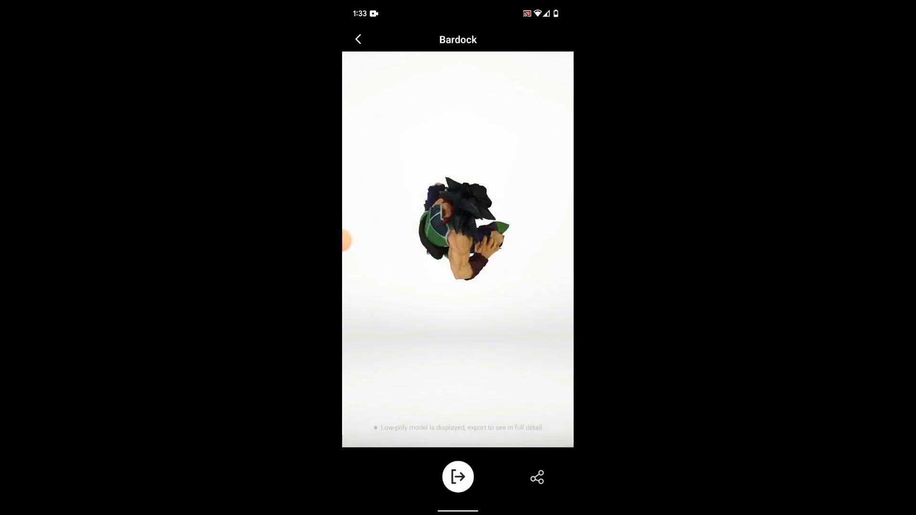
drag(496, 233, 421, 234)
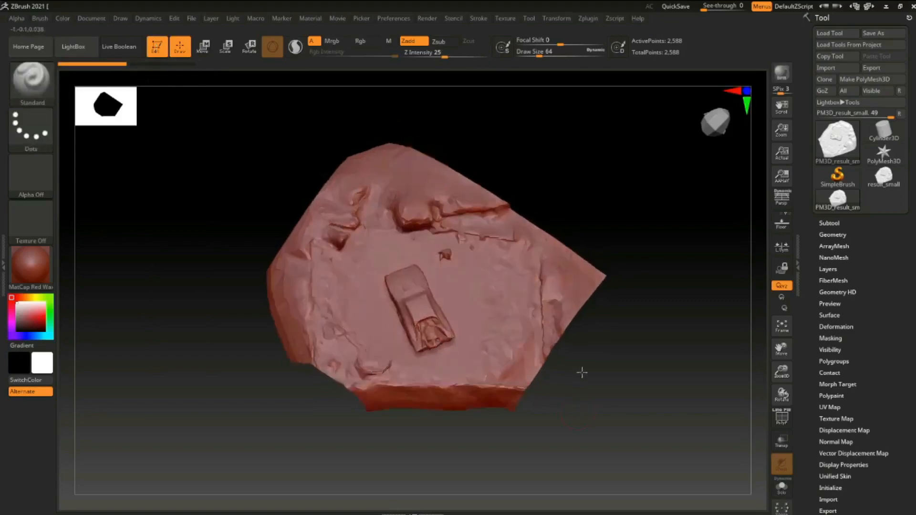
- Orbit the raw PM3D_result_small scan to inspect the car and the ground slab profile
drag(581, 373, 596, 317)
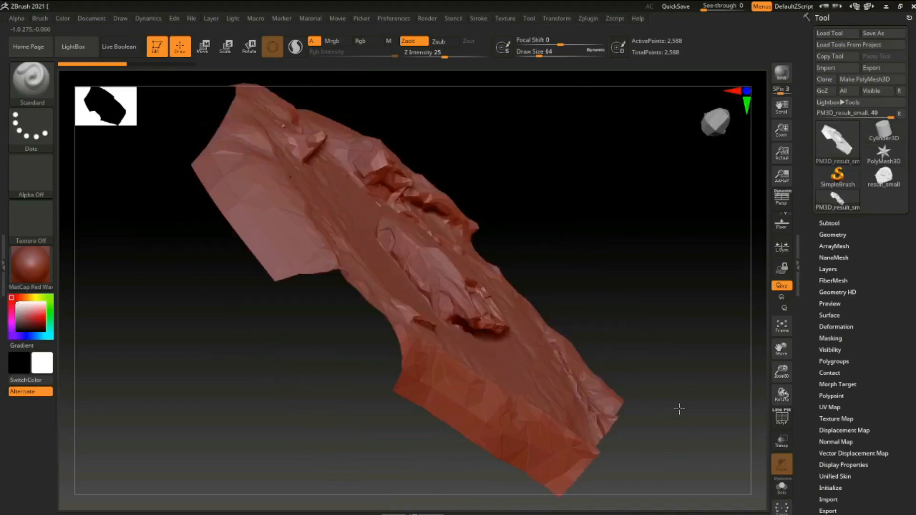
drag(679, 409, 608, 414)
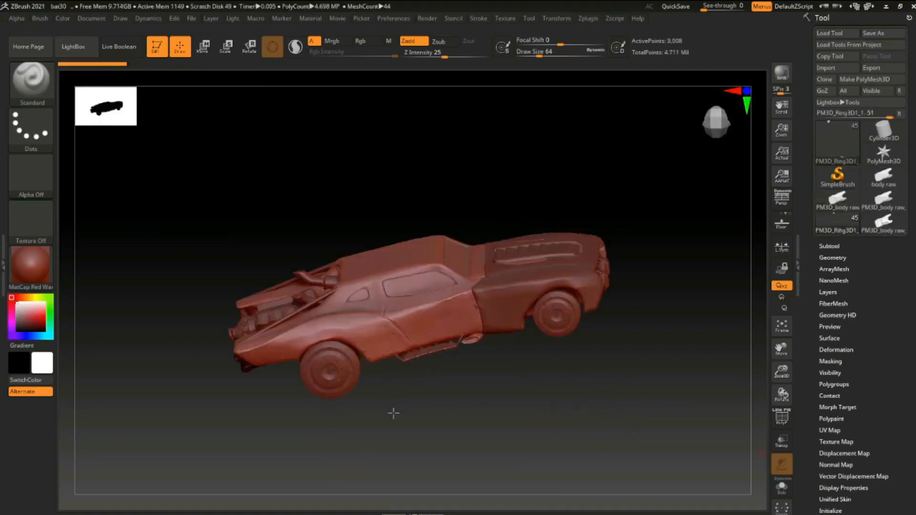
- Orbit the cleaned Batmobile body to show its rear engine detail
drag(393, 413, 411, 418)
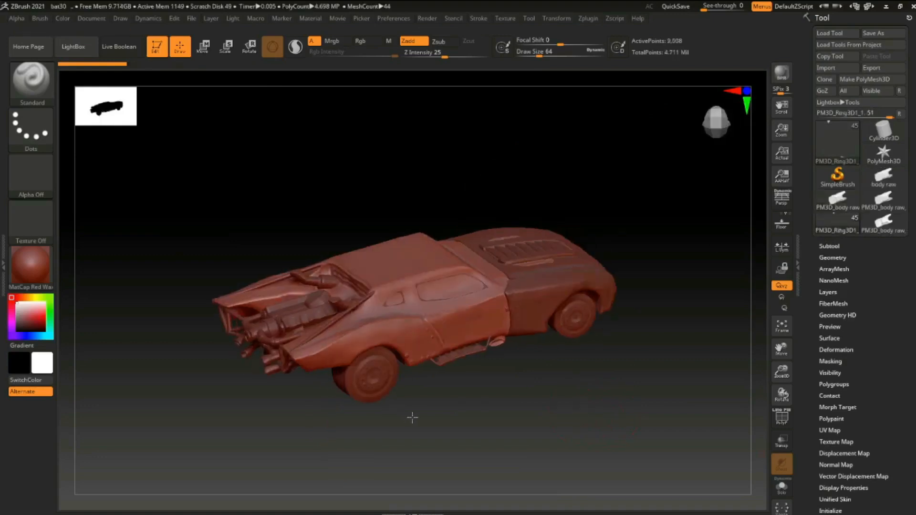